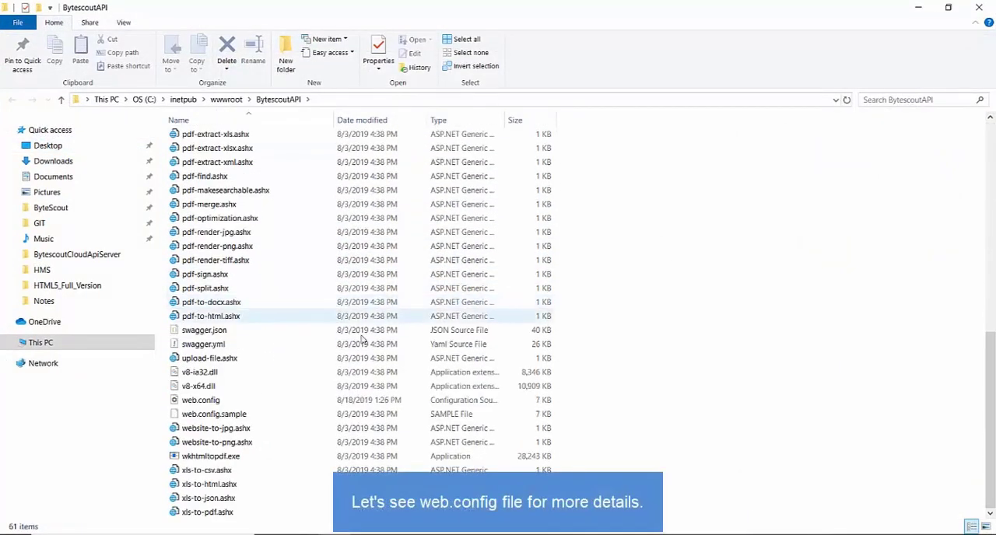
Select web.config in the BytescoutAPI folder and open it with Code
{"action": "left_click", "coordinate": [200, 400]}
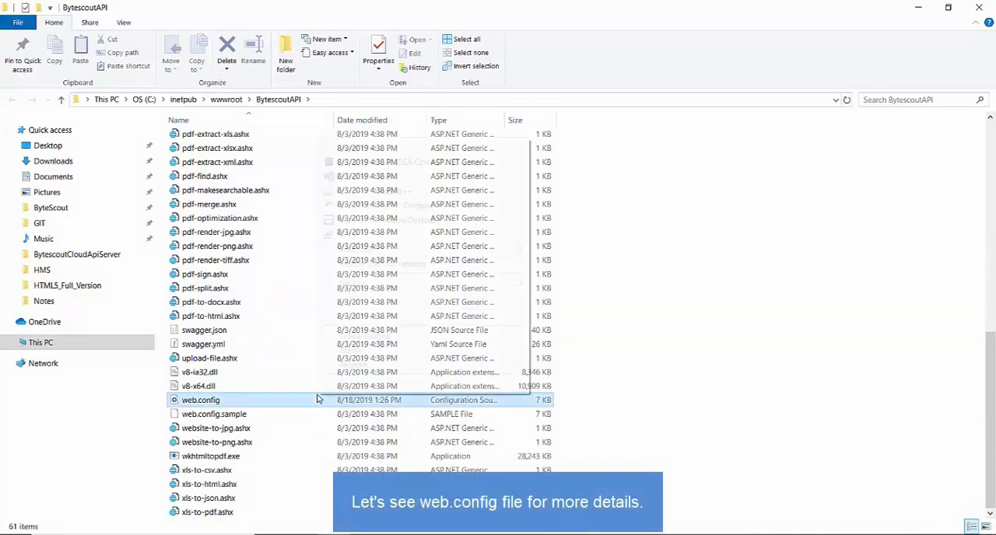
{"action": "left_click", "coordinate": [201, 400]}
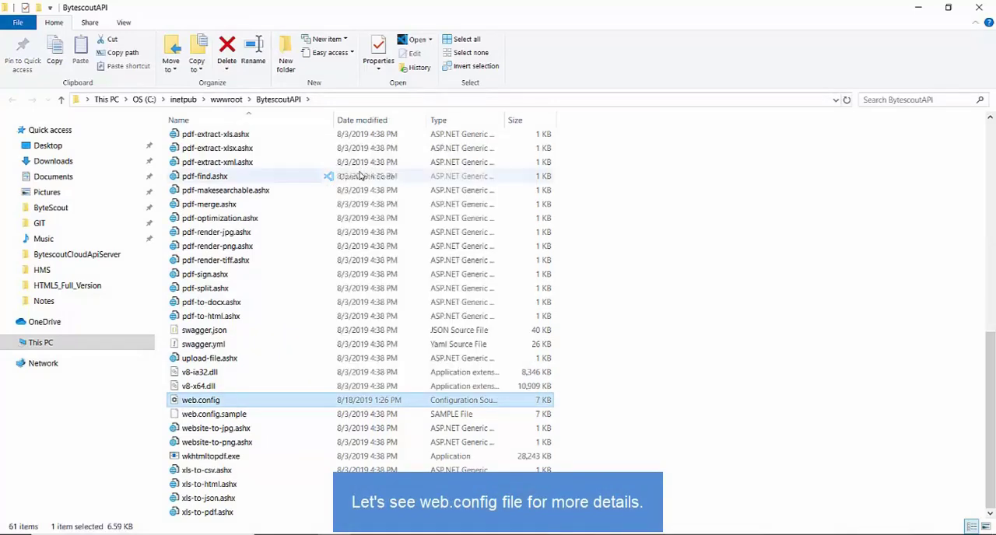
Open web.config and scroll to the LOCAL STORAGE CONFIG block with BaseStoragePath and BaseUrl
{"action": "double_click", "coordinate": [200, 399]}
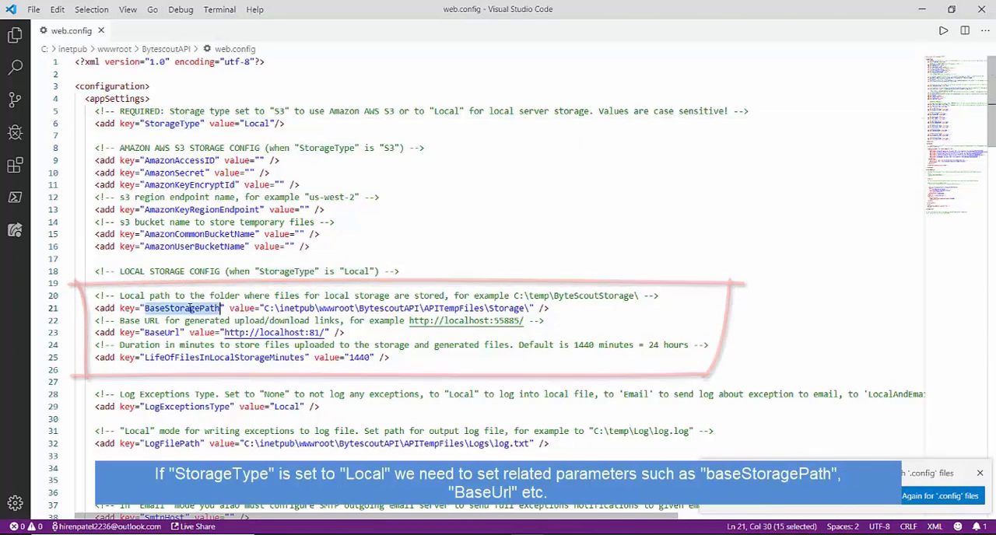
{"action": "scroll", "scroll_direction": "down", "scroll_amount": 3}
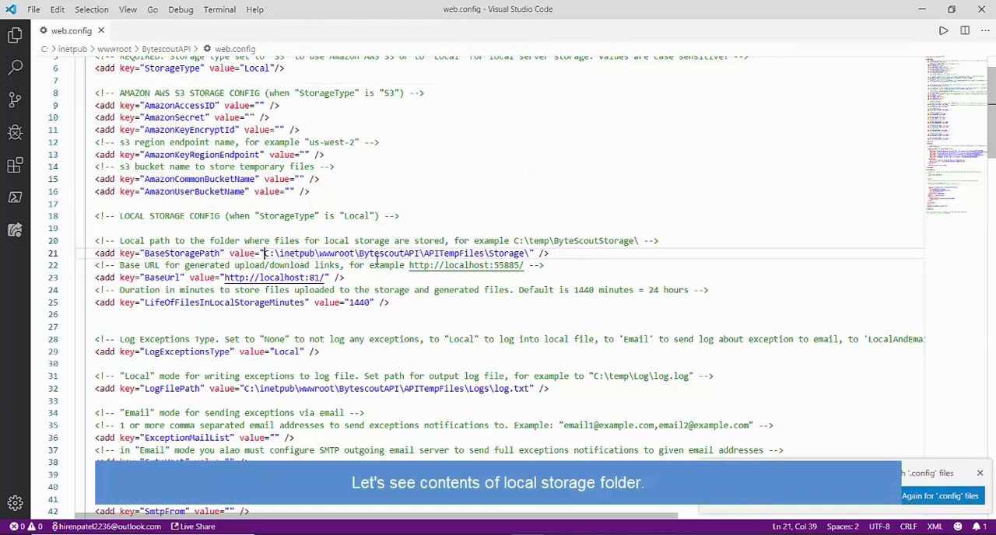
Highlight the BaseStoragePath value, then bring up the context menu on the APITempFiles folder
{"action": "left_click_drag", "start_coordinate": [264, 253], "coordinate": [529, 253]}
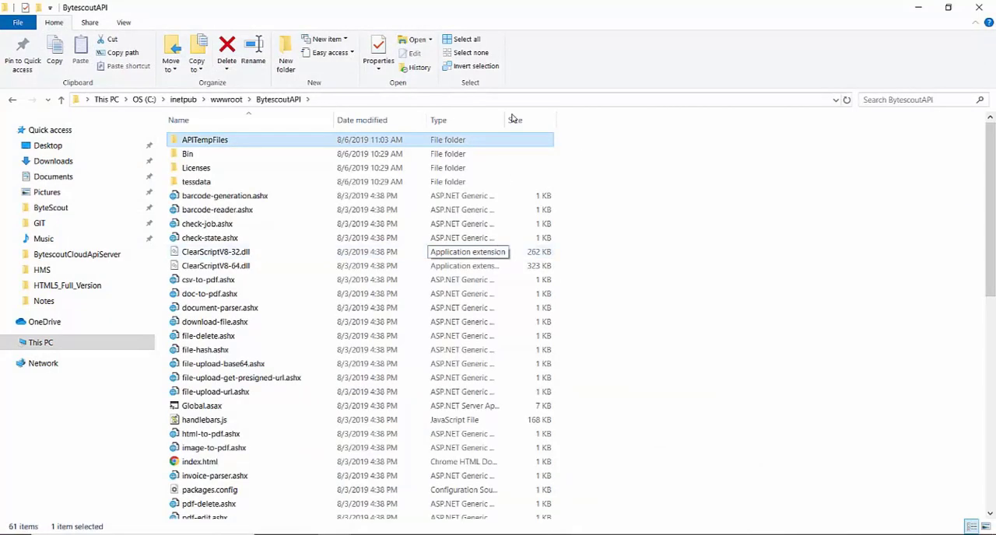
{"action": "right_click", "coordinate": [204, 140]}
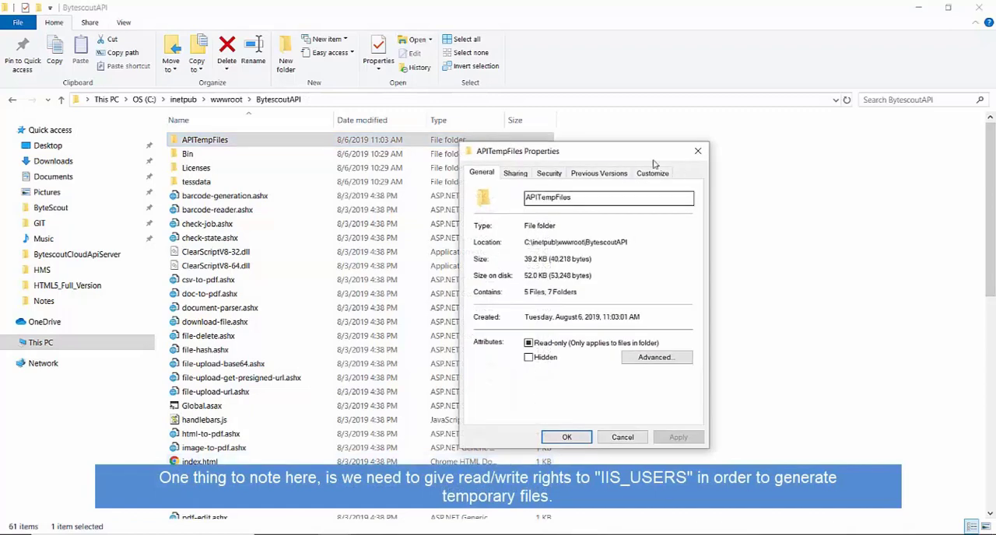
Check APITempFiles Security, then share it with IIS_IUSRS at Read/Write and close Properties
{"action": "left_click", "coordinate": [548, 173]}
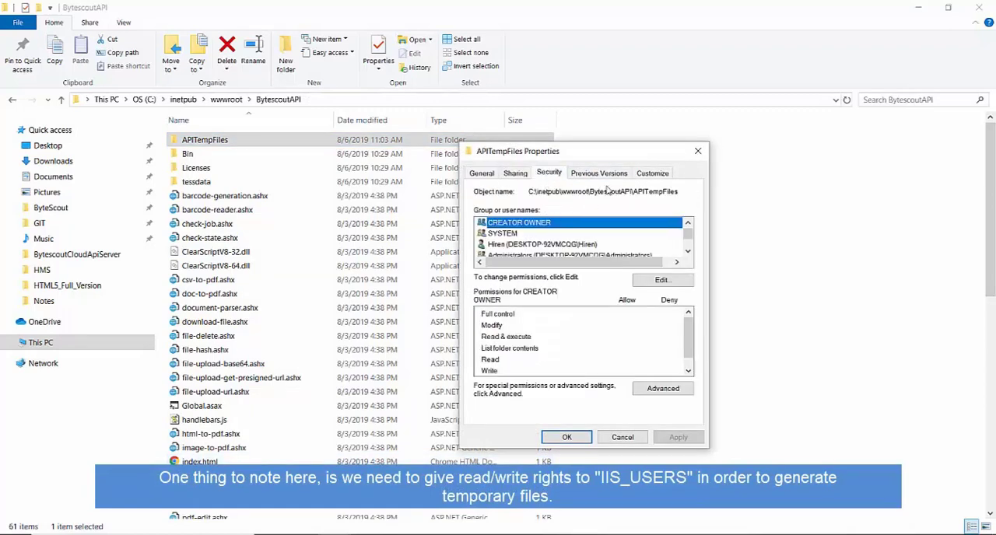
{"action": "mouse_move", "coordinate": [538, 181]}
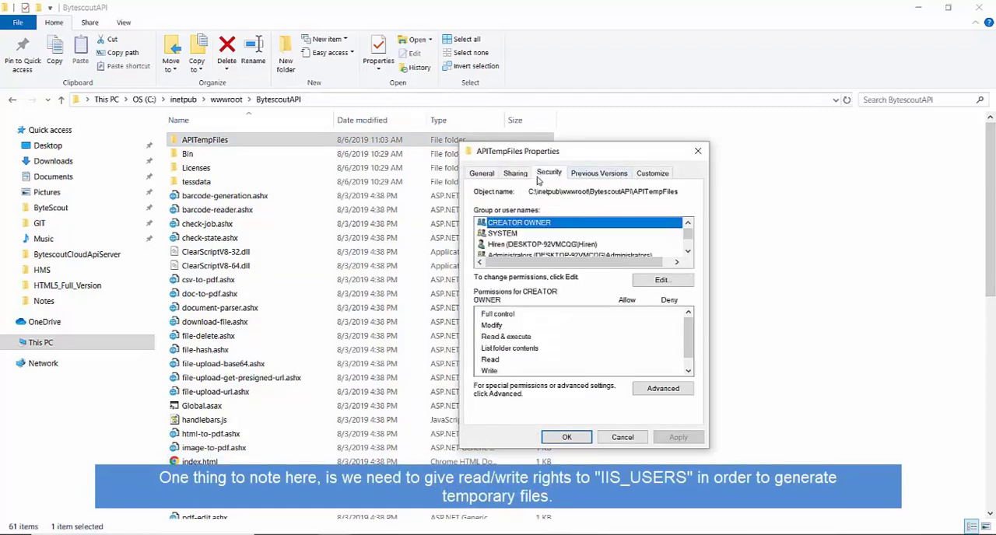
{"action": "left_click", "coordinate": [515, 172]}
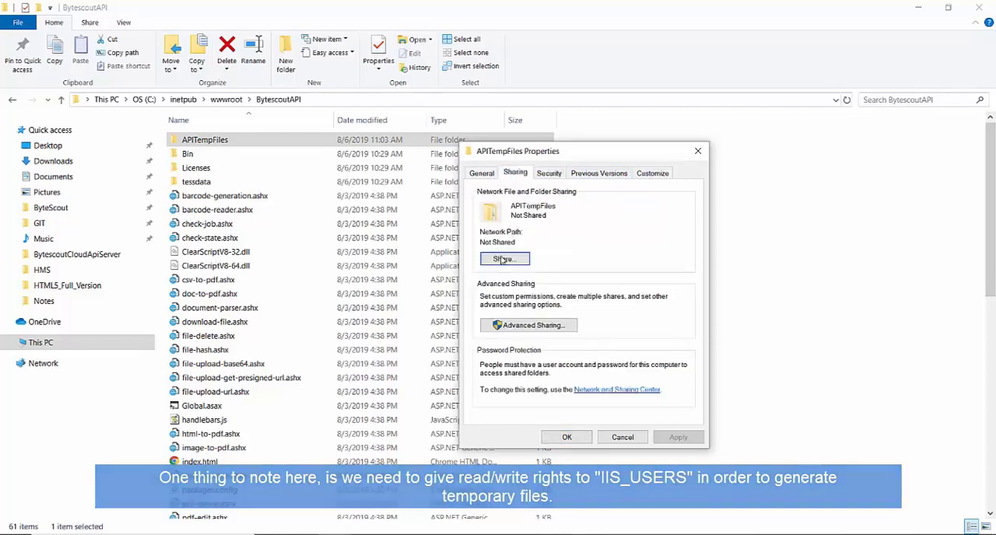
{"action": "left_click", "coordinate": [504, 258]}
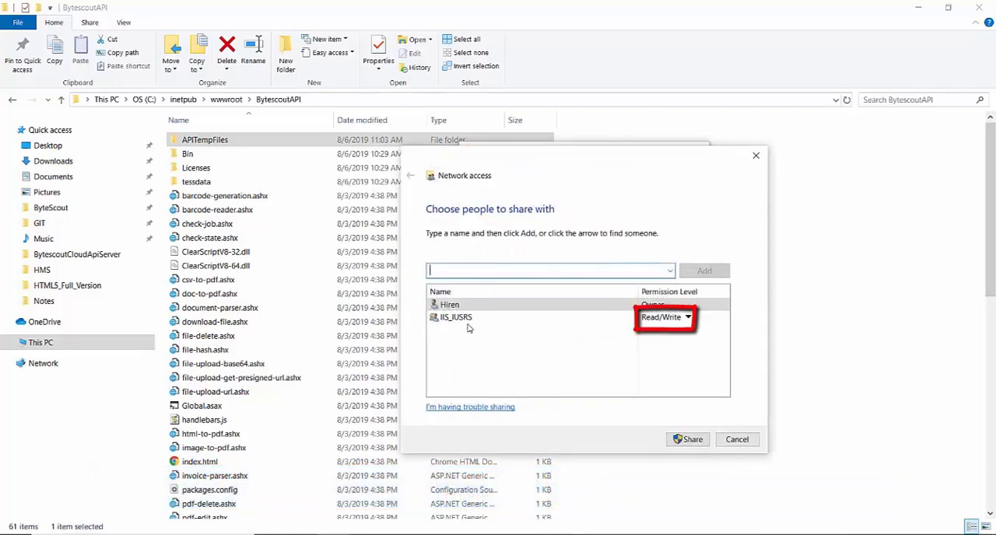
{"action": "left_click", "coordinate": [665, 317]}
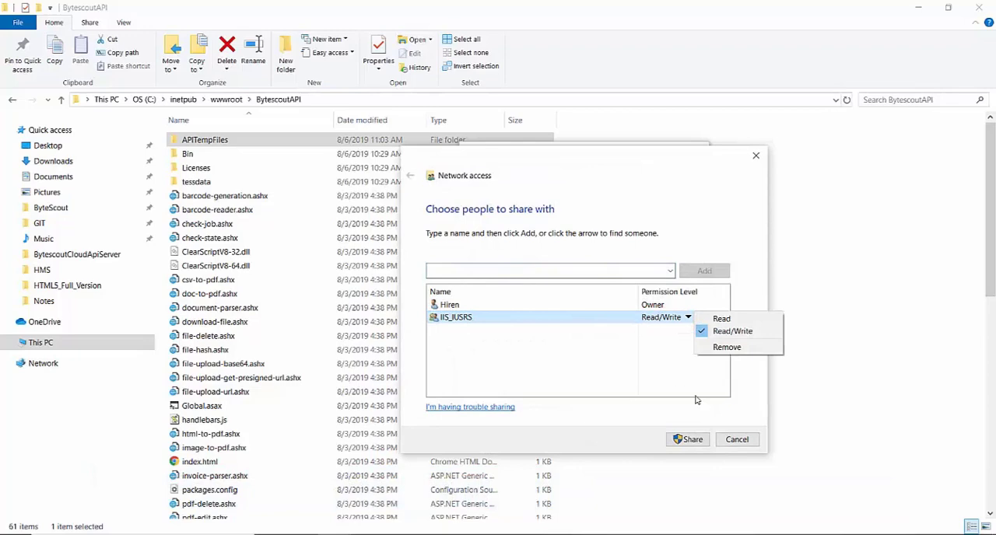
{"action": "left_click", "coordinate": [735, 438]}
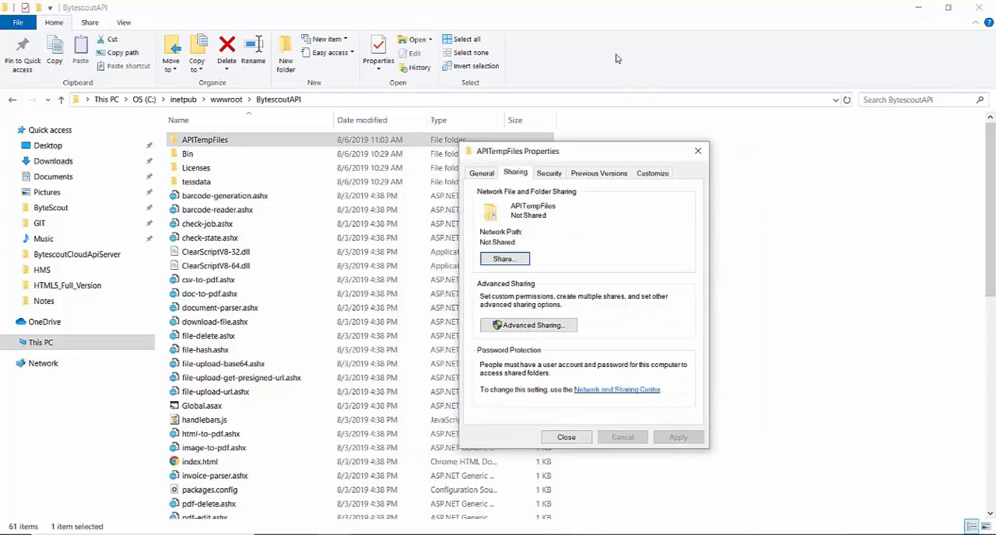
{"action": "left_click", "coordinate": [566, 436]}
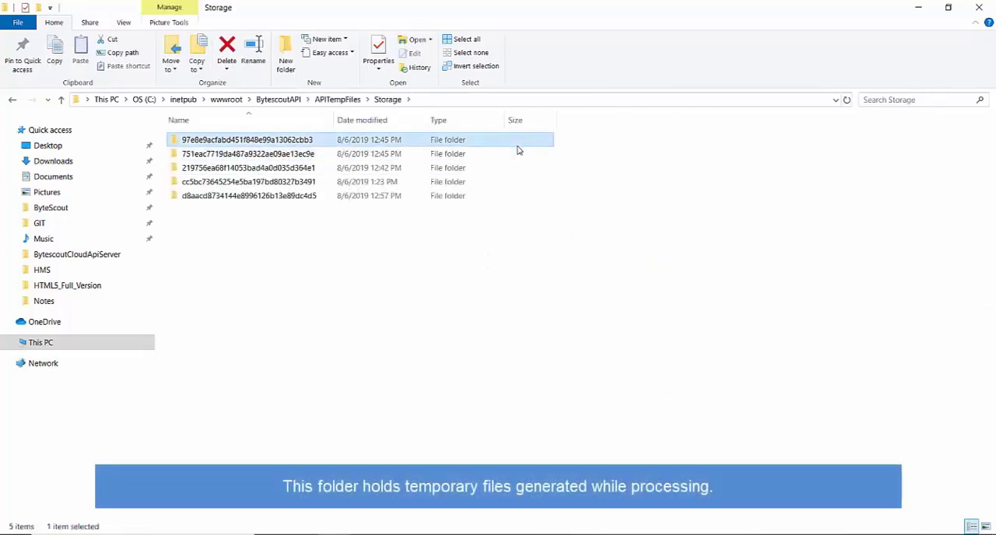
Open one of the temporary job folders under Storage, then switch windows with Alt+Tab
{"action": "left_click", "coordinate": [248, 153]}
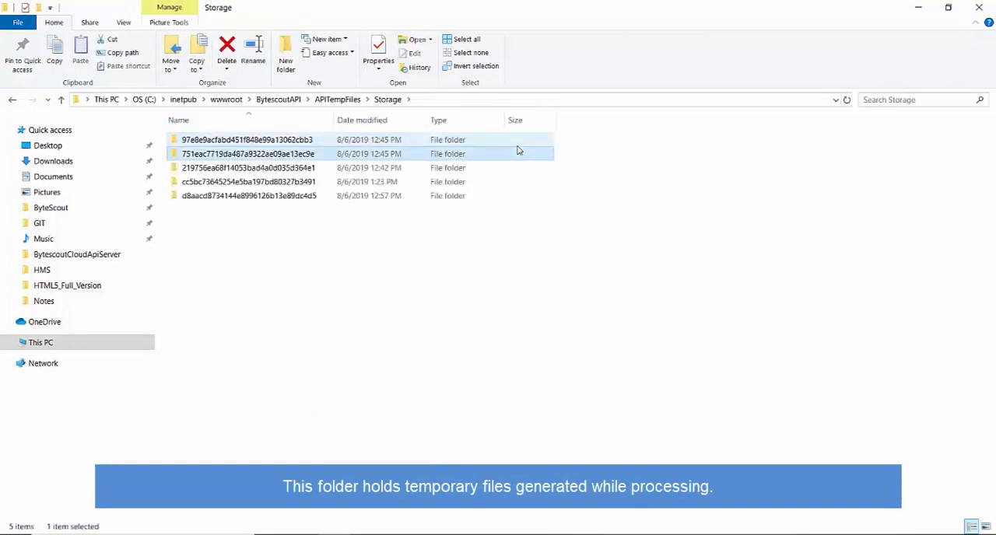
{"action": "key", "text": "alt+tab"}
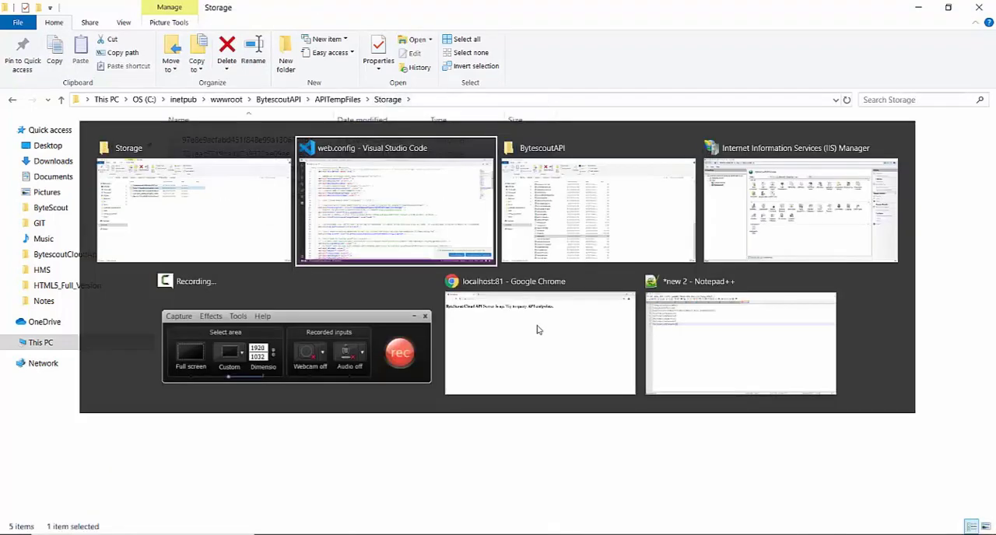
{"action": "left_click", "coordinate": [395, 203]}
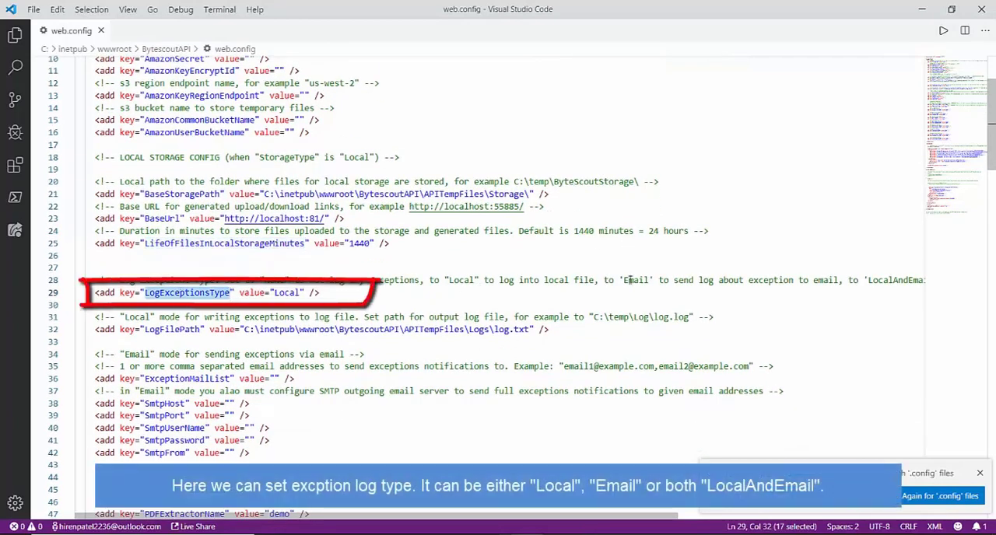
{"action": "scroll", "scroll_direction": "right", "scroll_amount": 3}
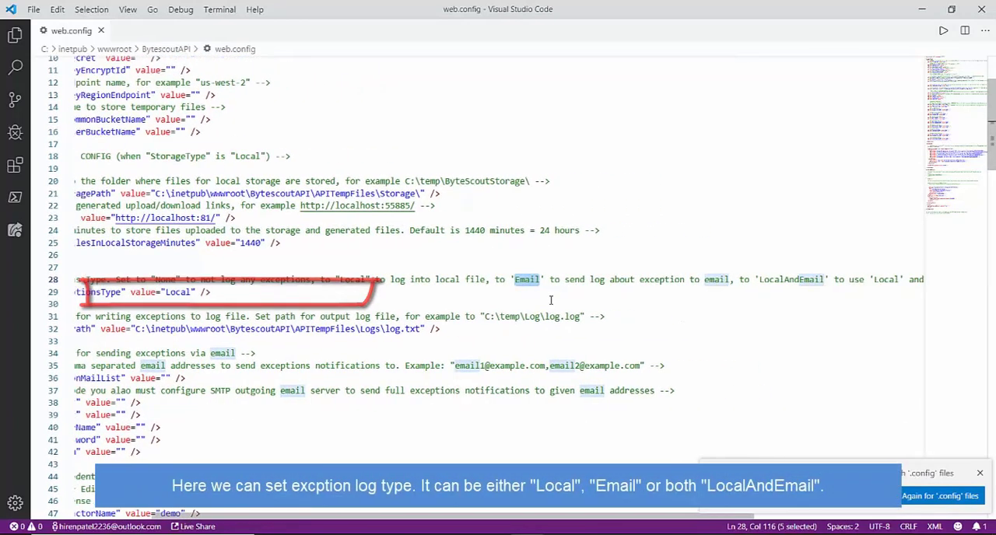
{"action": "double_click", "coordinate": [762, 279]}
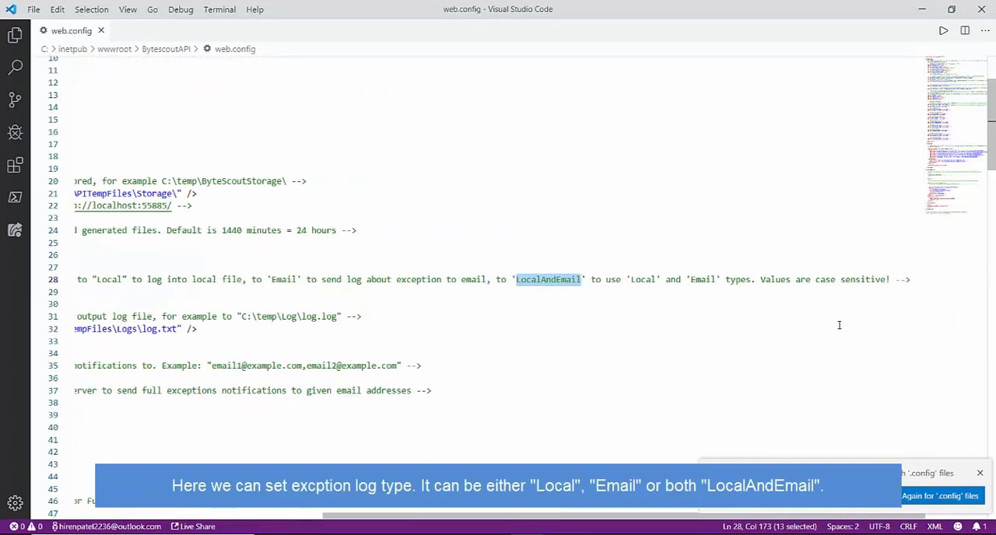
{"action": "scroll", "scroll_direction": "left", "scroll_amount": 3}
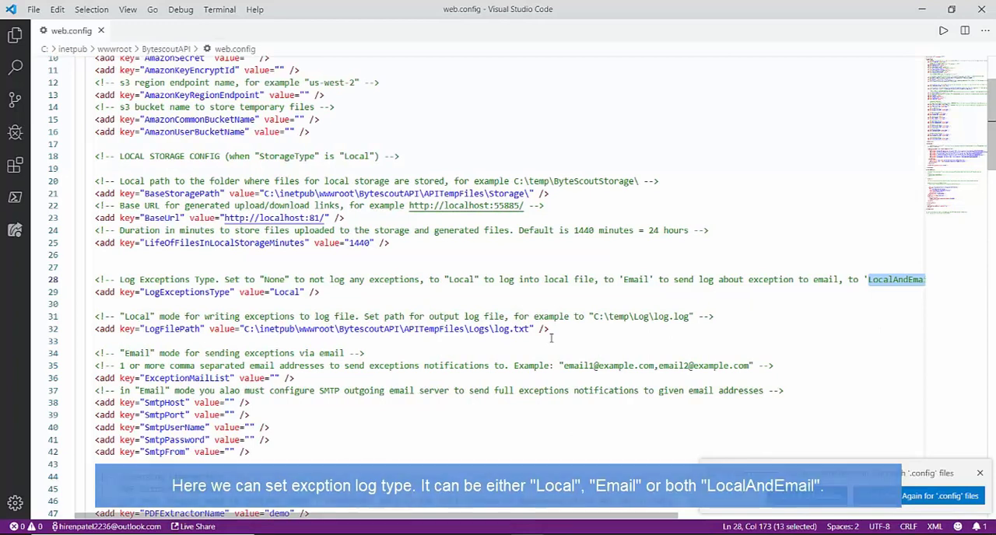
{"action": "scroll", "scroll_direction": "down", "scroll_amount": 3}
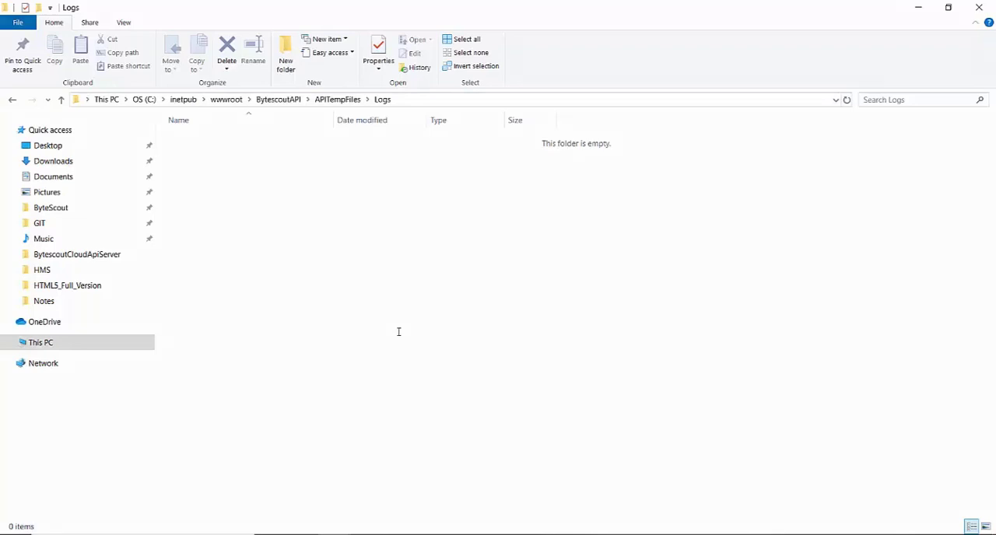
{"action": "key", "text": "alt+tab"}
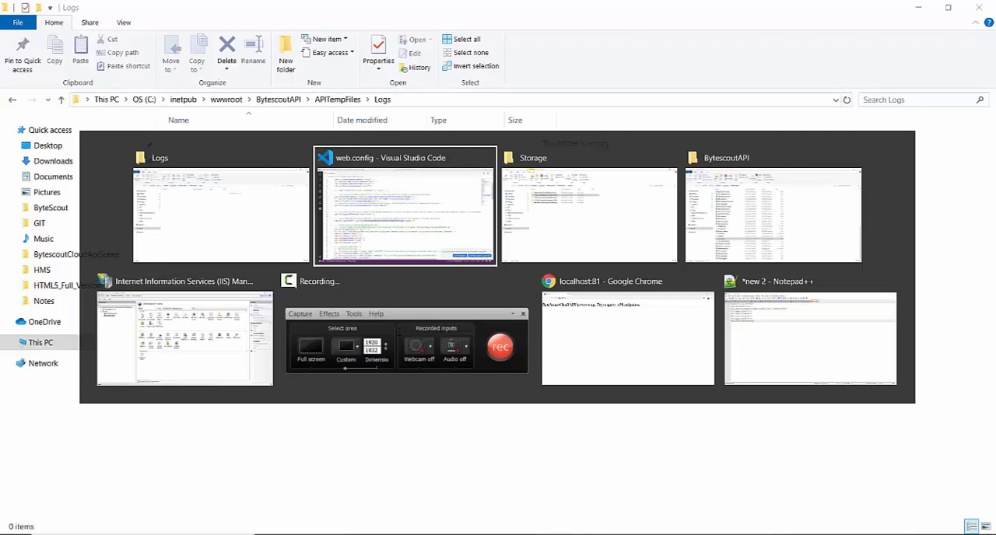
{"action": "left_click", "coordinate": [404, 206]}
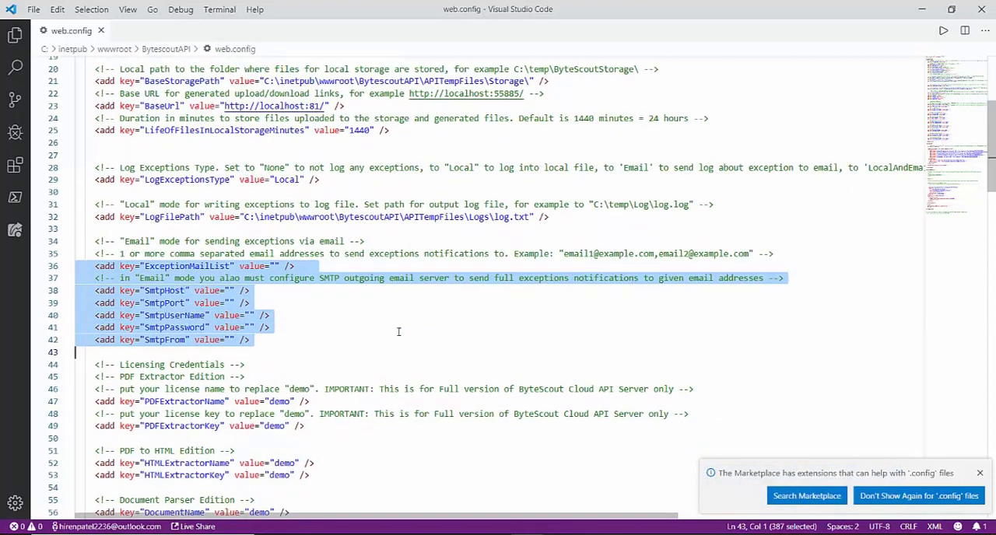
{"action": "scroll", "scroll_direction": "down", "scroll_amount": 3}
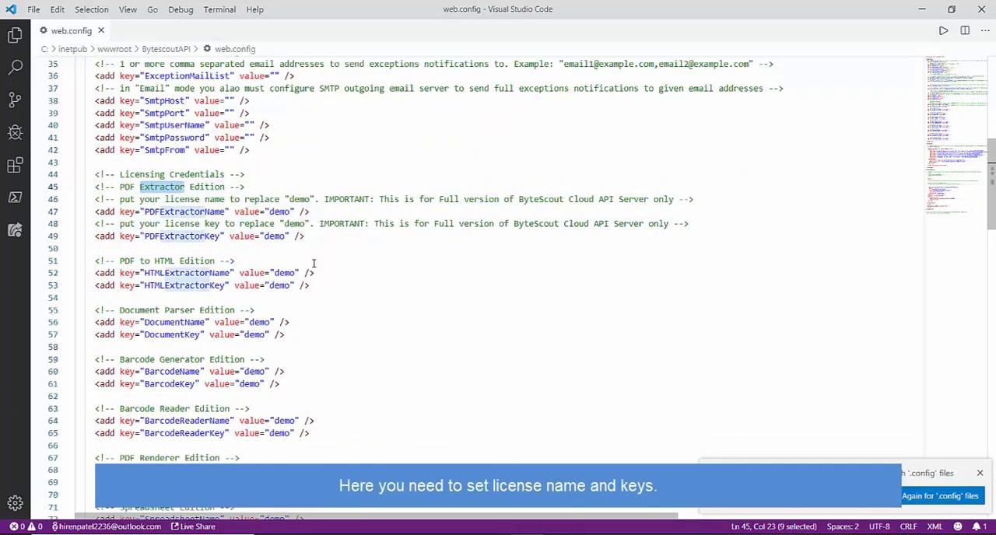
{"action": "scroll", "scroll_direction": "down", "scroll_amount": 3}
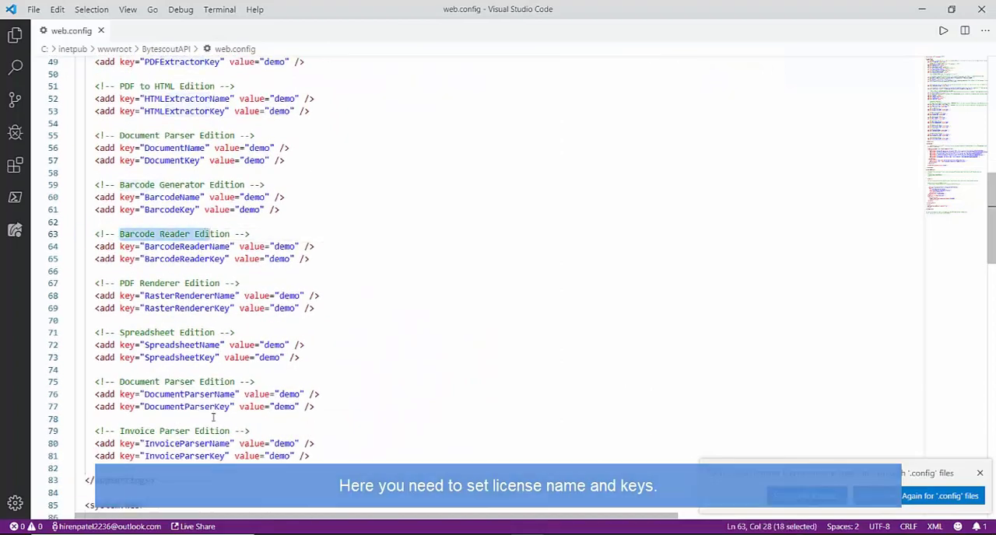
{"action": "scroll", "scroll_direction": "down", "scroll_amount": 3}
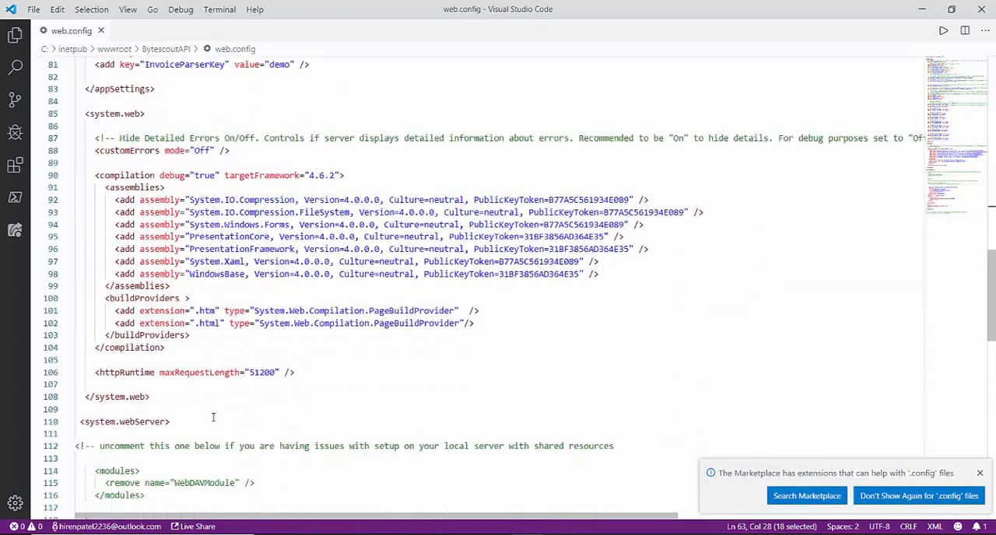
{"action": "scroll", "scroll_direction": "down", "scroll_amount": 3}
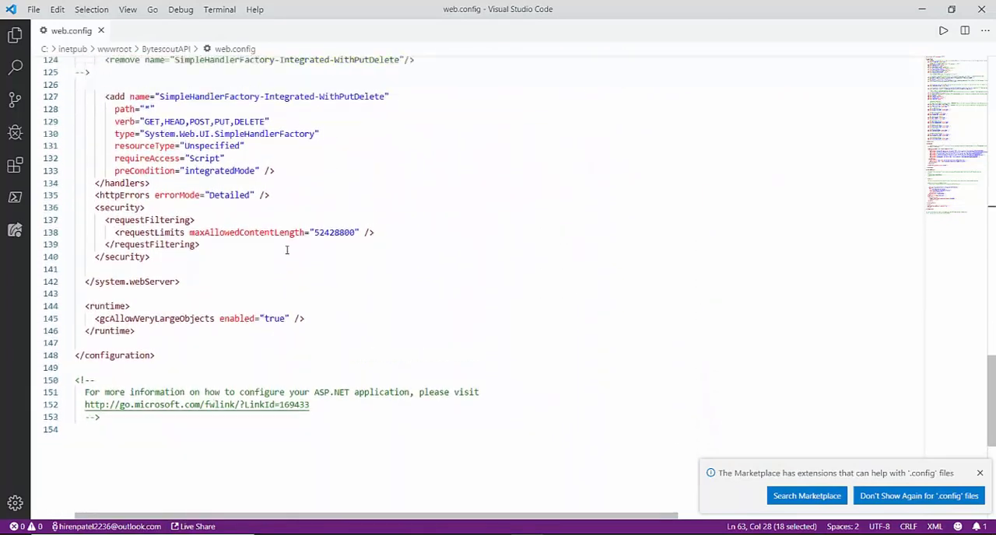
{"action": "scroll", "scroll_direction": "up", "scroll_amount": 3}
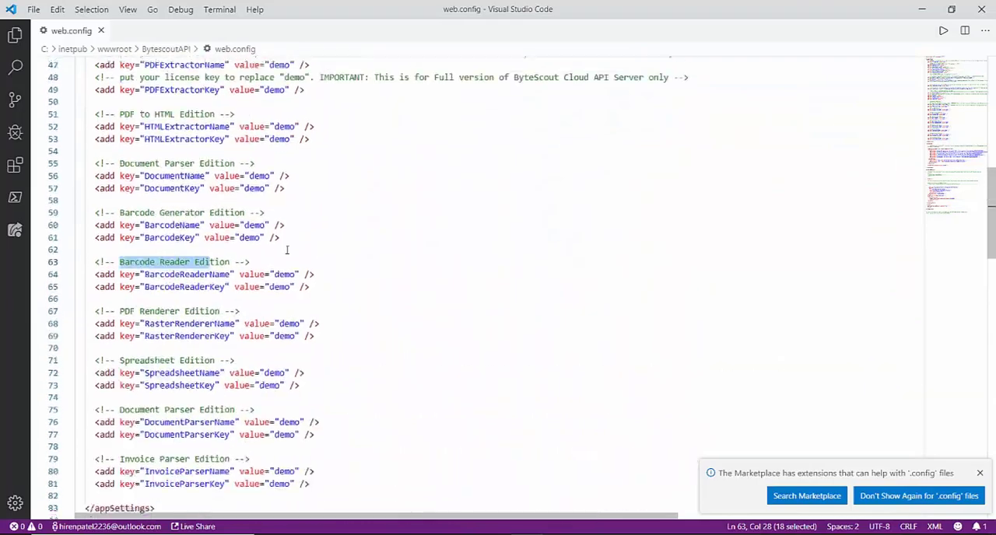